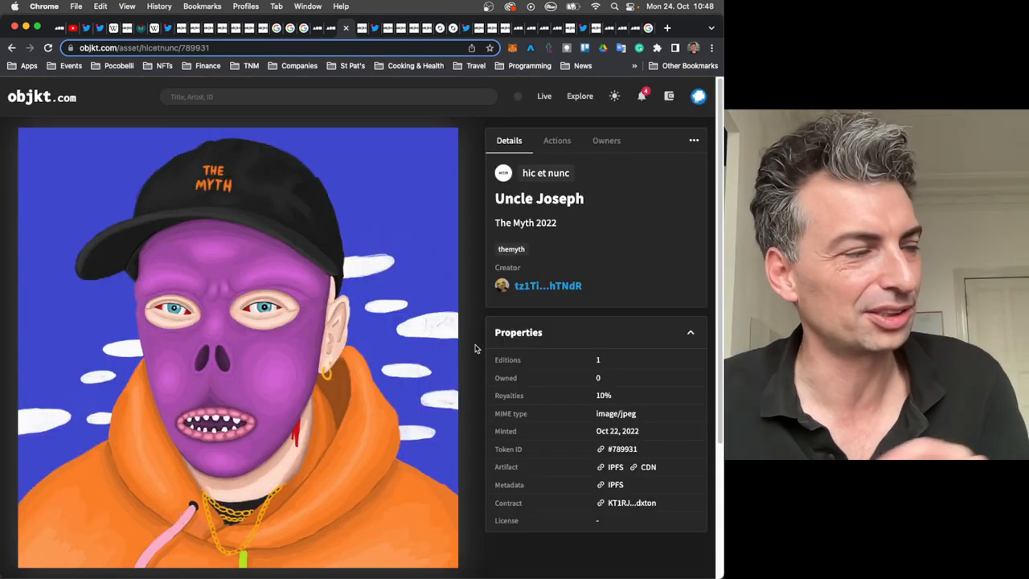
Leave the foundation.app artwork page and start a web search for 'MONET H'
{"action": "left_click", "coordinate": [548, 285]}
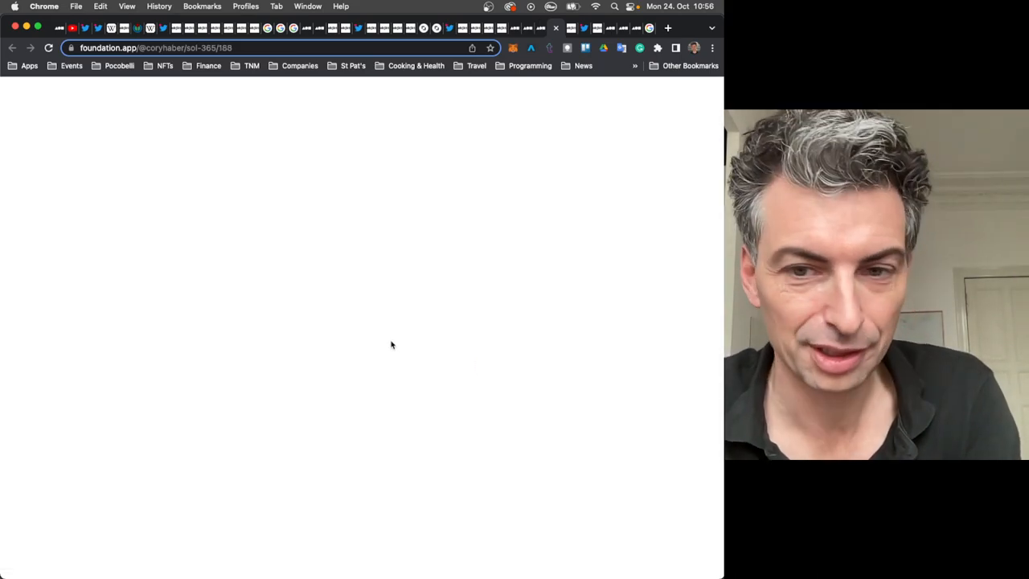
{"action": "type", "text": "MONET H"}
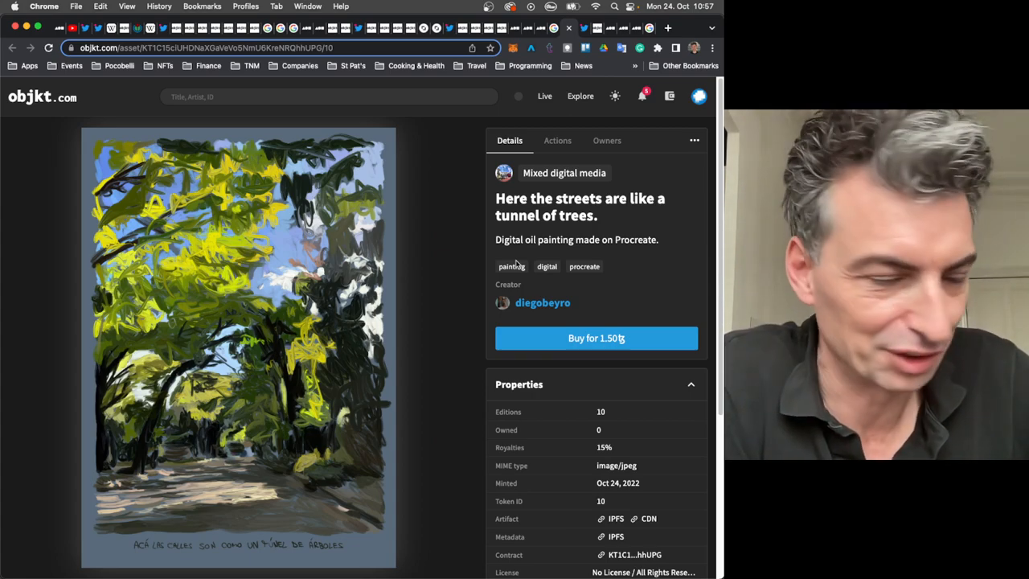
Open diegobeyro's profile to view the Created tab gallery of their artworks
{"action": "left_click", "coordinate": [542, 302]}
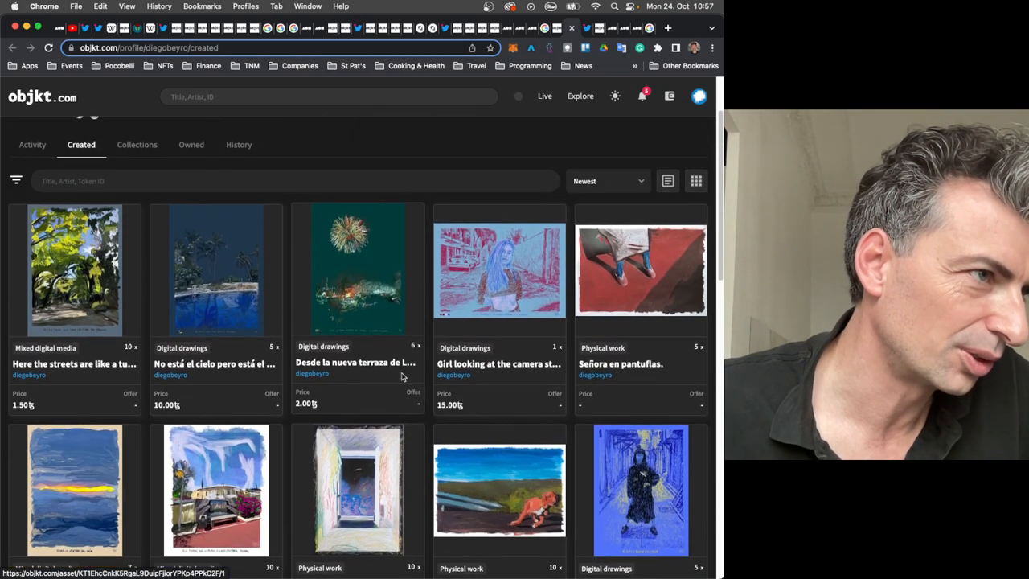